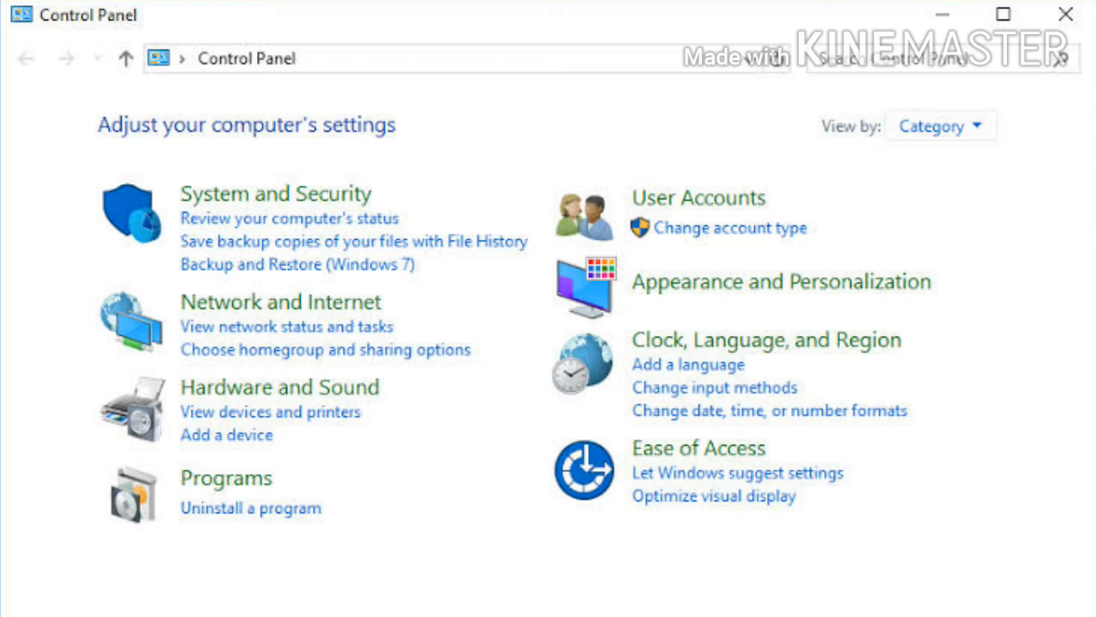
- Open the Date and Time settings showing the current date, time and Dublin/London time zone
click(768, 411)
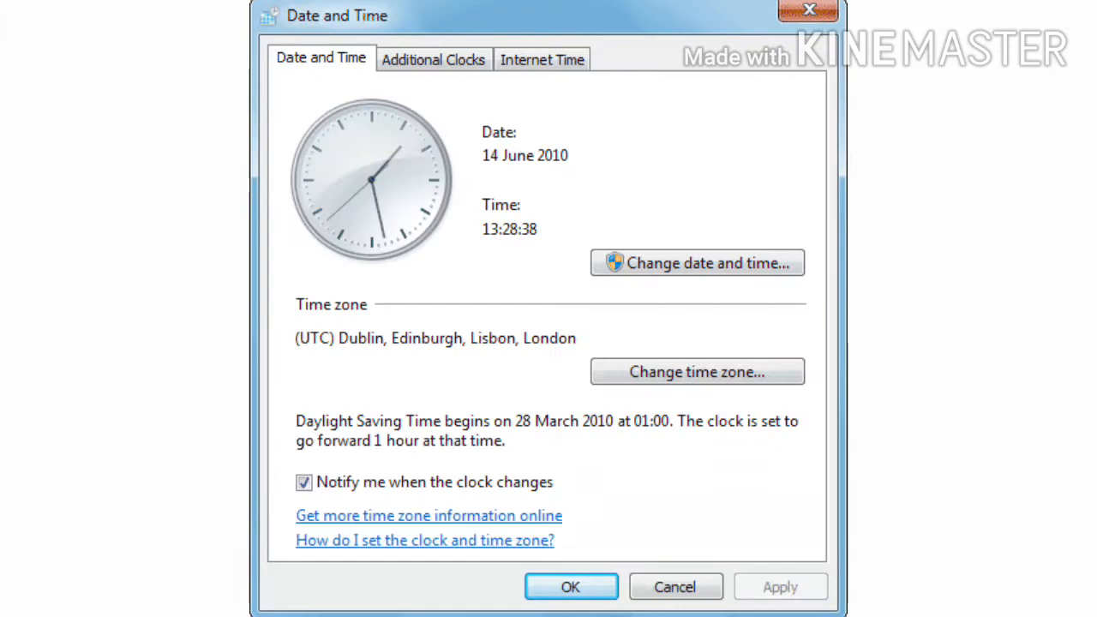